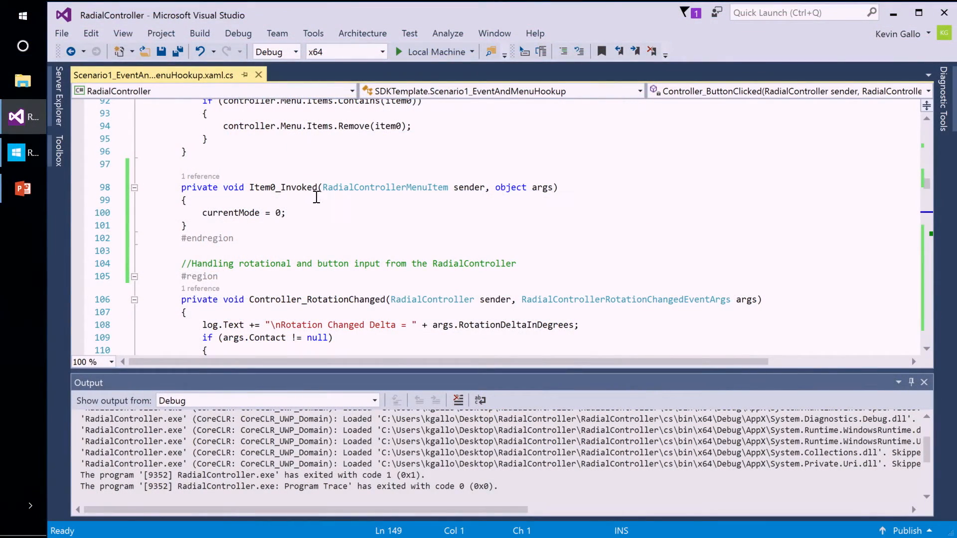
mouse_move(312, 201)
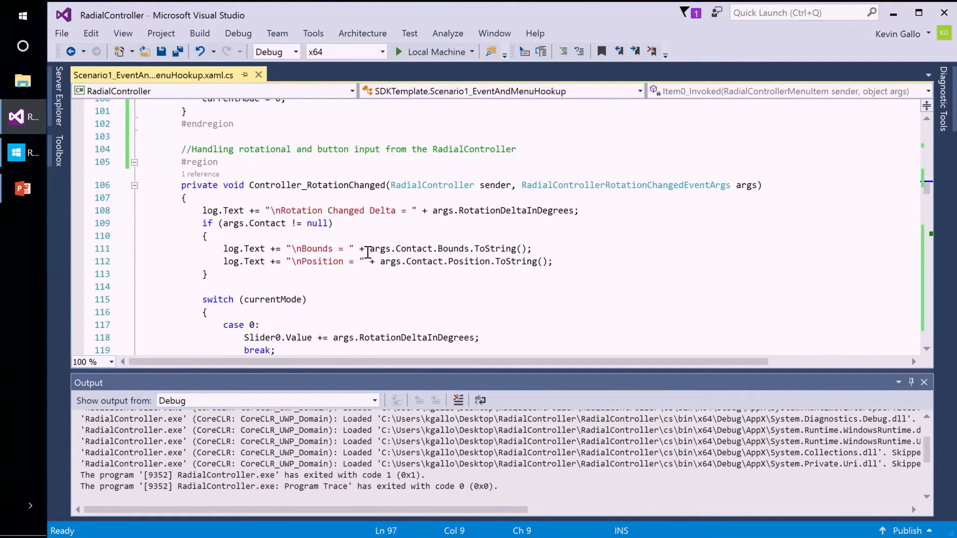
mouse_move(477, 237)
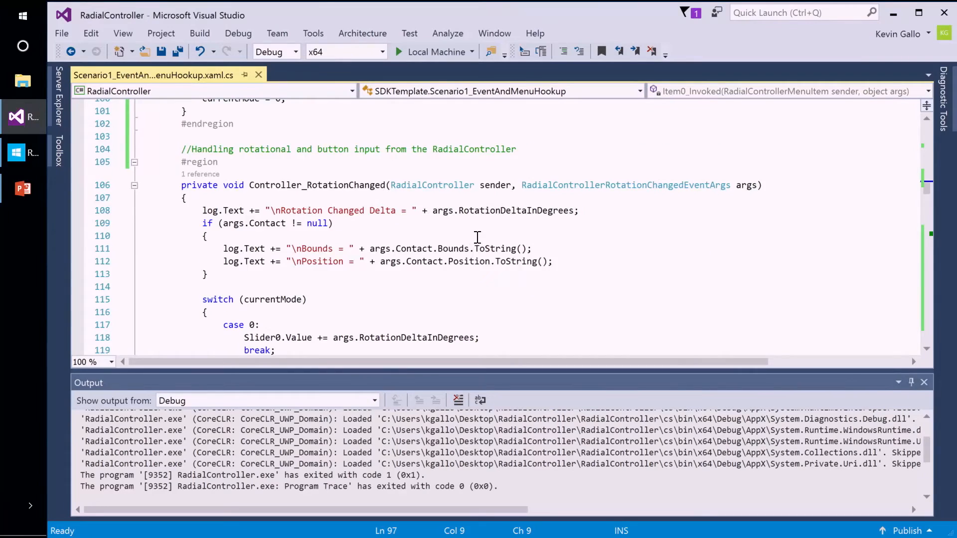
scroll("down", 3)
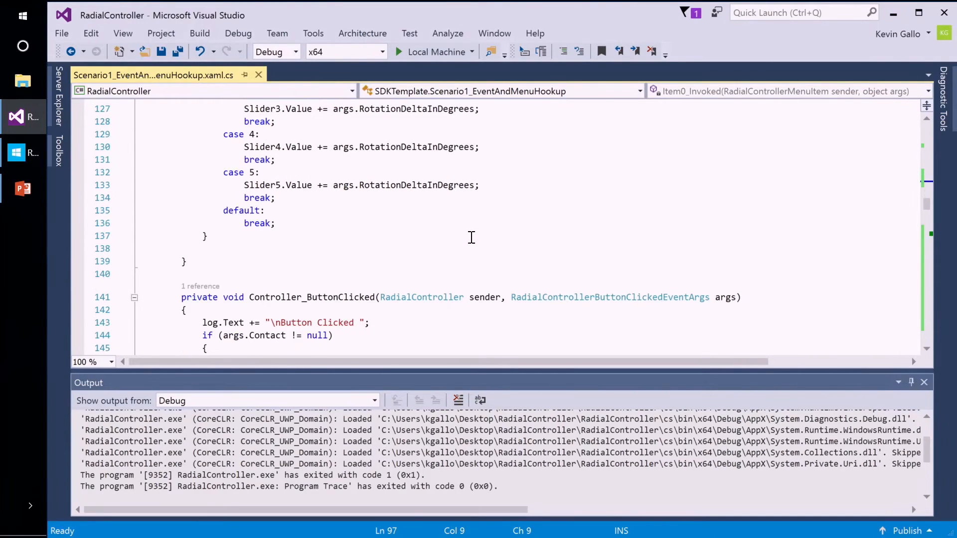
mouse_move(469, 230)
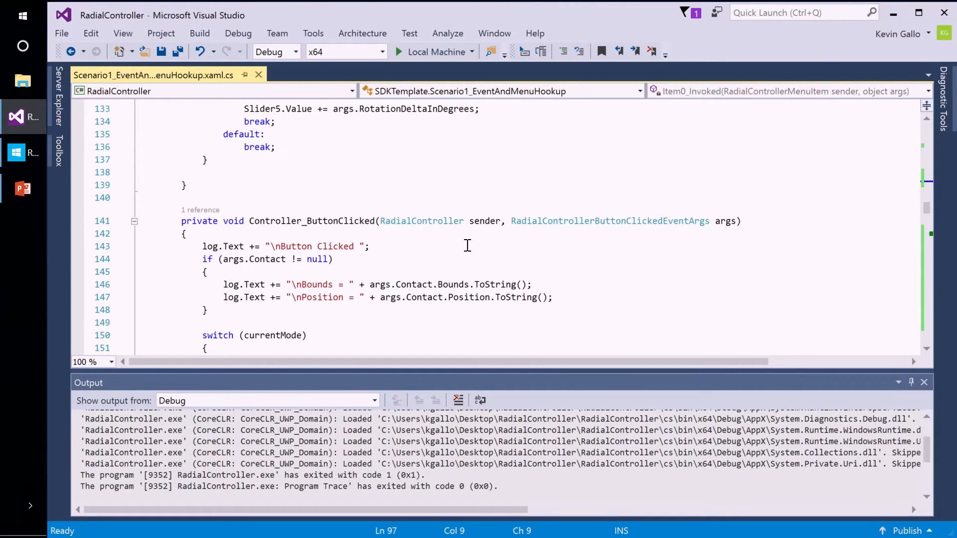
scroll("down", 3)
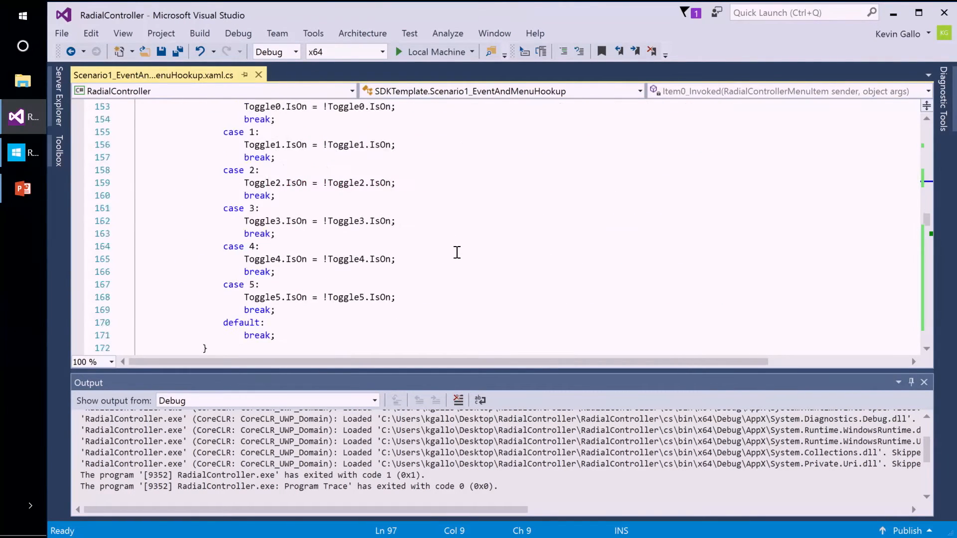